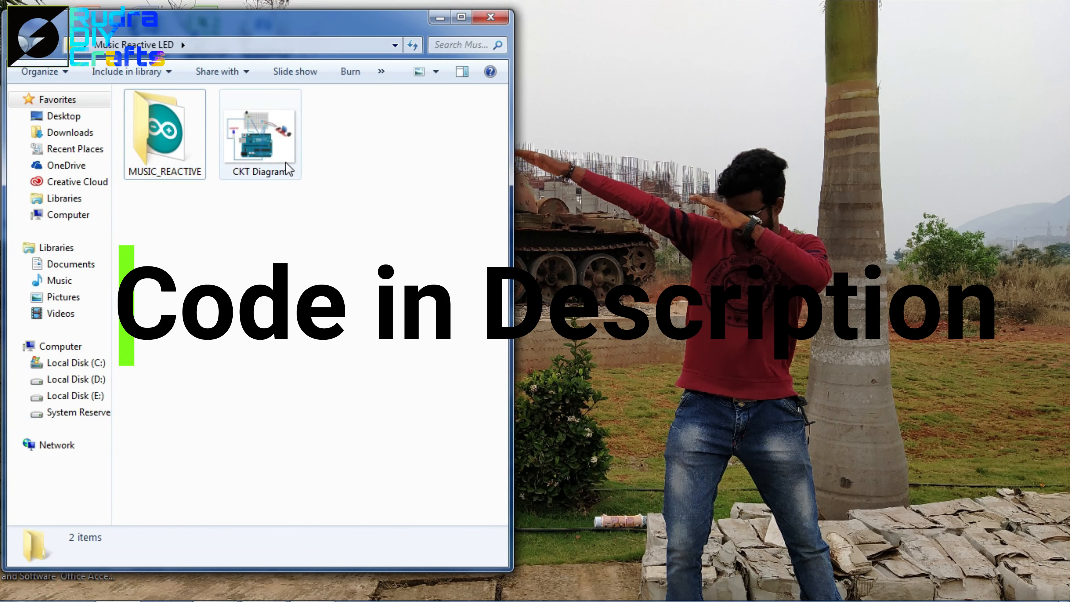
# Step: View the CKT Diagram image showing Arduino, sound sensor, transistor and LED strip wiring
pyautogui.doubleClick(260, 134)
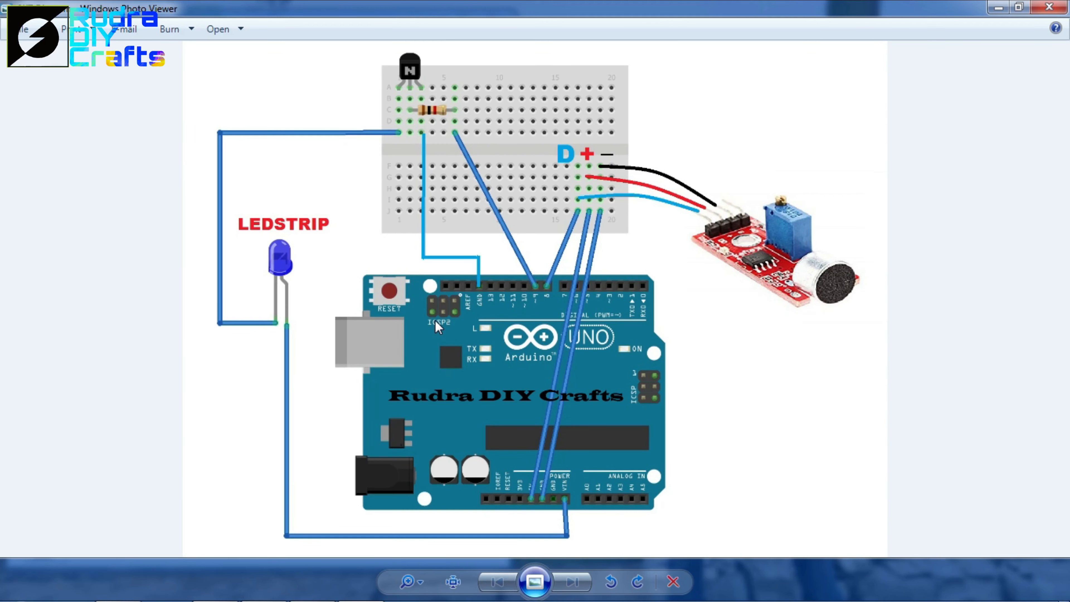
pyautogui.moveTo(621, 121)
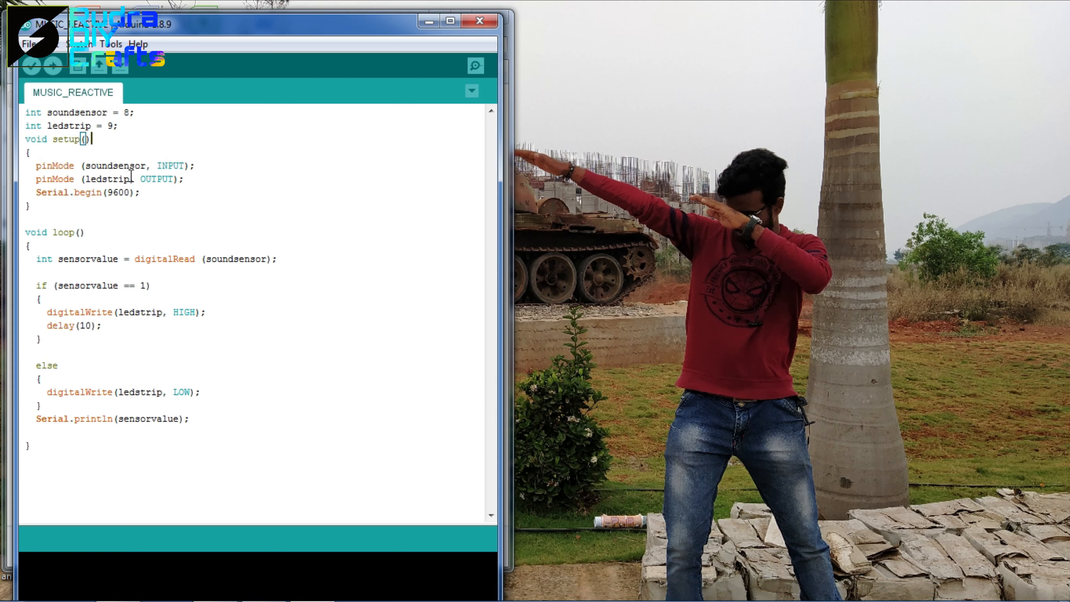
pyautogui.doubleClick(68, 125)
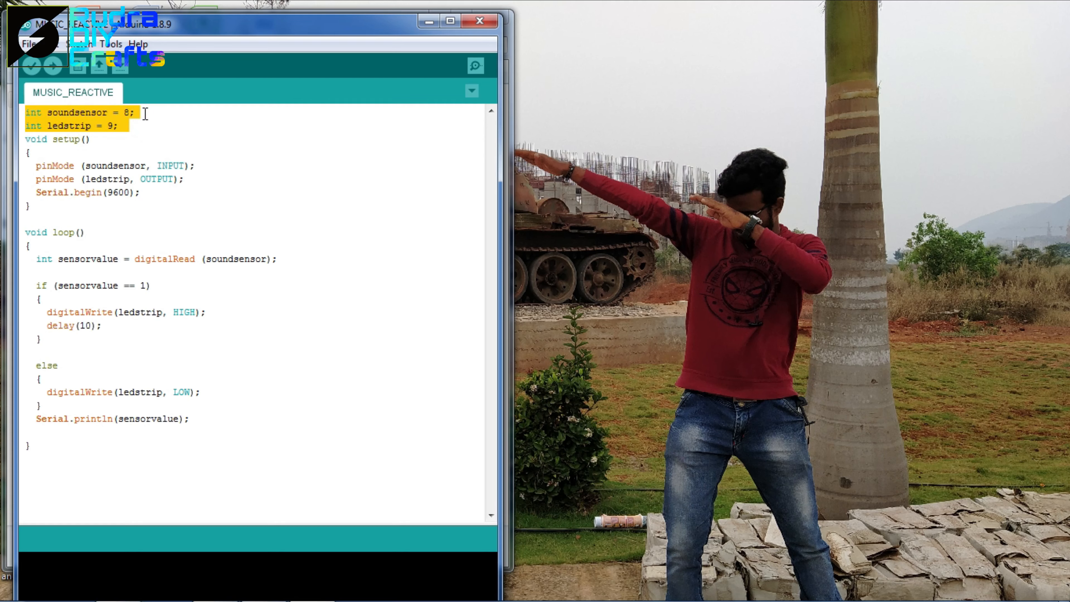
pyautogui.click(136, 113)
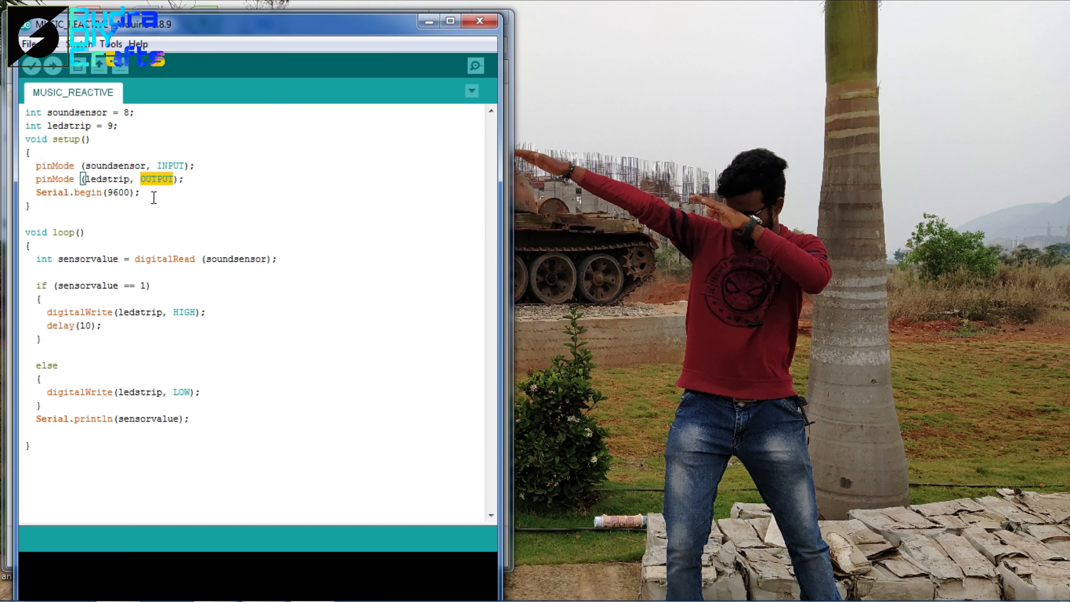
pyautogui.doubleClick(89, 192)
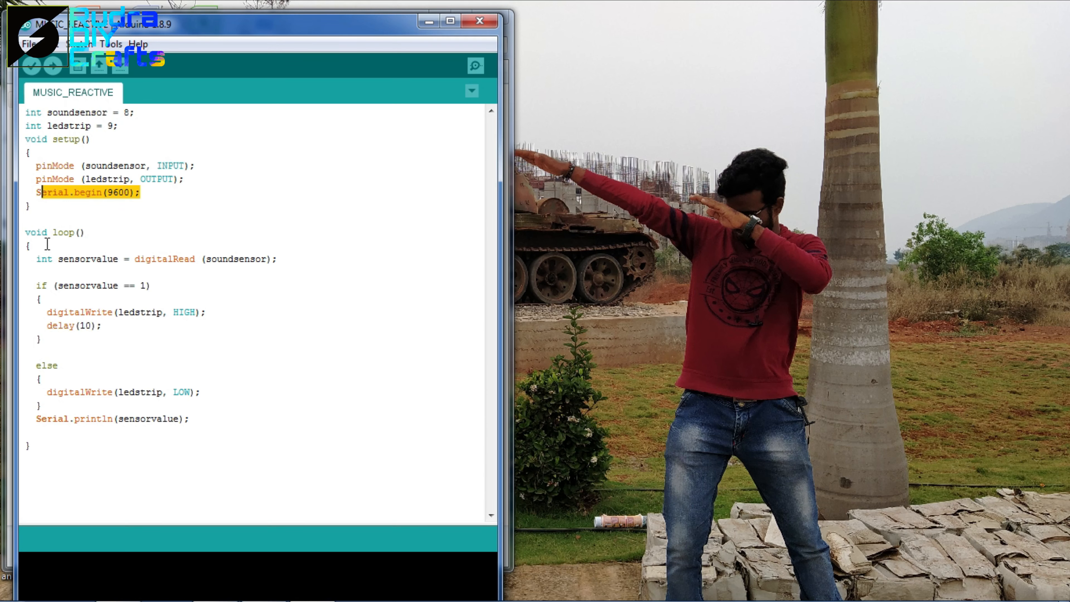
pyautogui.moveTo(52, 202)
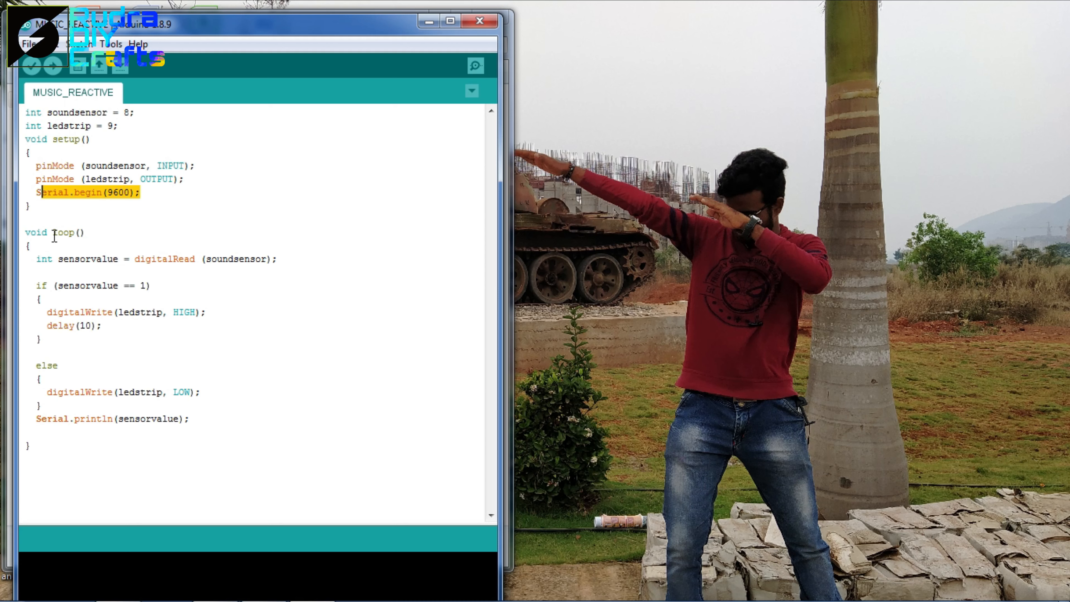
pyautogui.moveTo(57, 262)
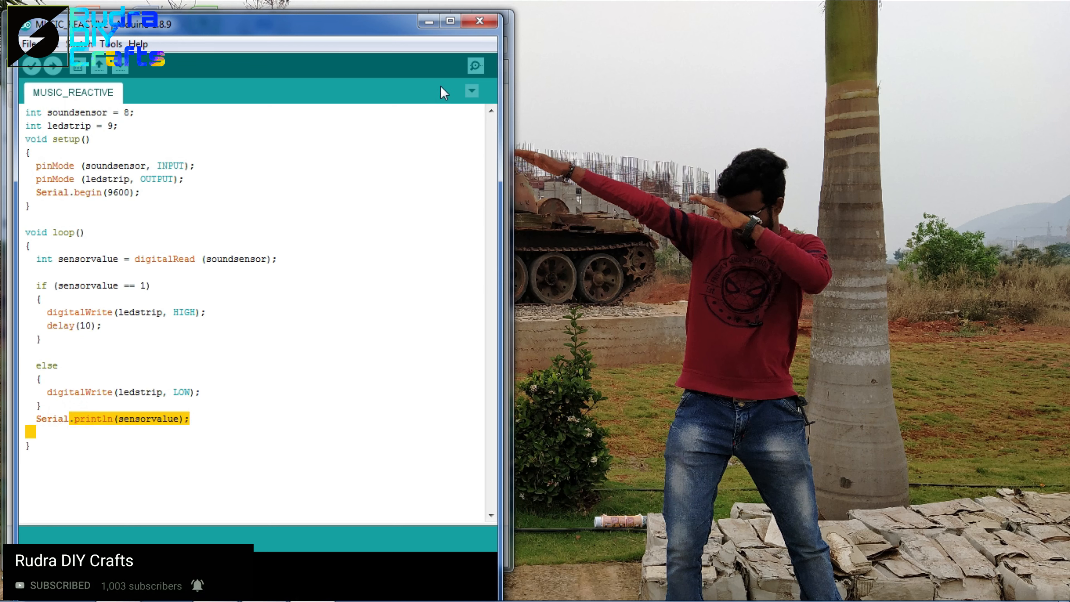
pyautogui.moveTo(475, 65)
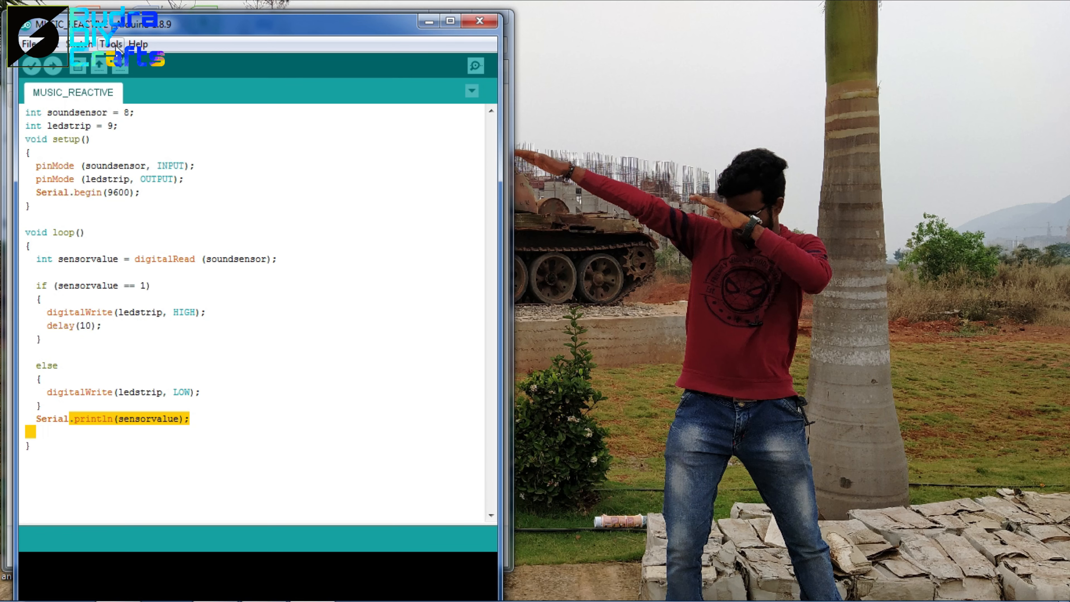
# Step: Verify the sketch, select port COM7 (Arduino/Genuino Uno) and upload MUSIC_REACTIVE to the board
pyautogui.click(109, 44)
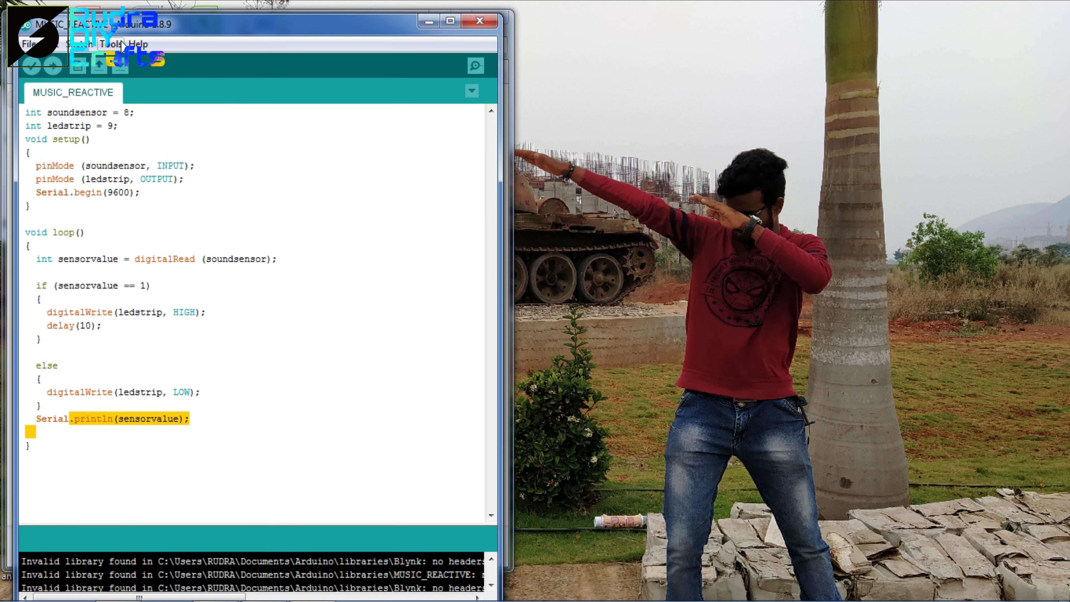
pyautogui.click(112, 43)
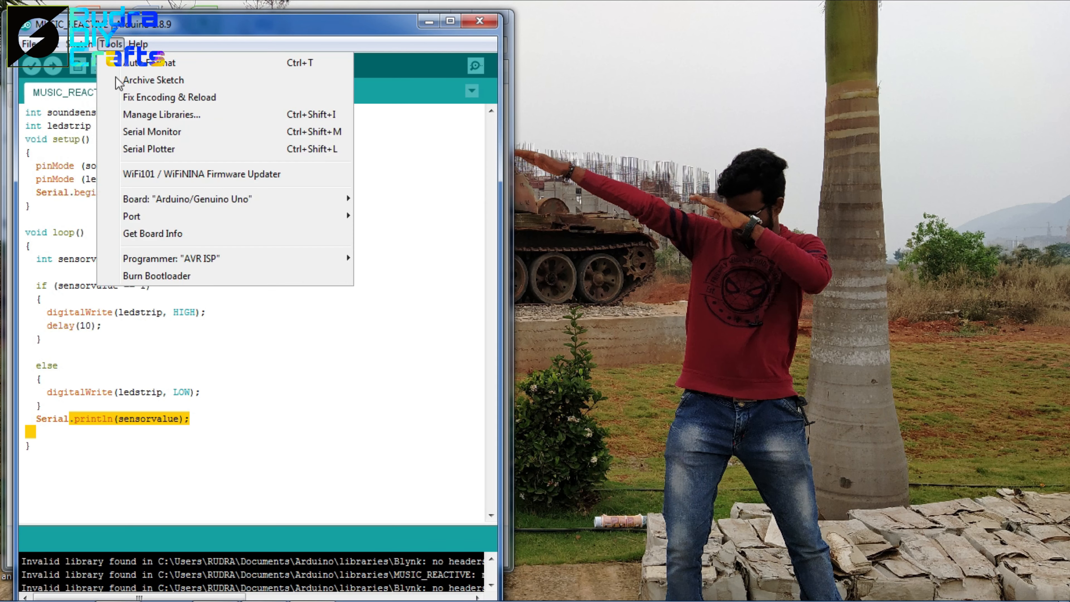
pyautogui.click(131, 216)
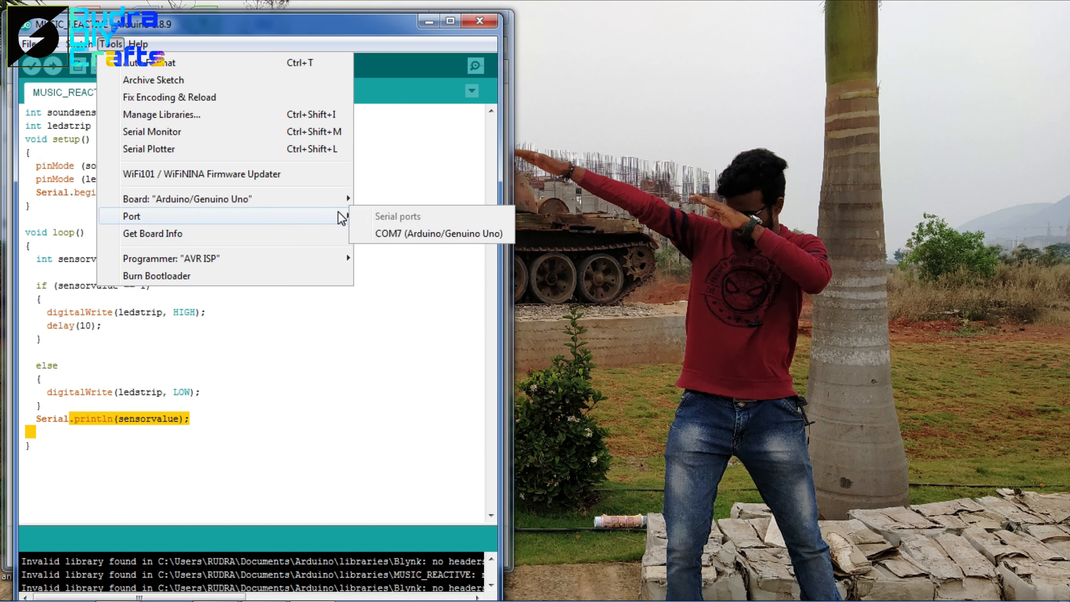
pyautogui.moveTo(413, 233)
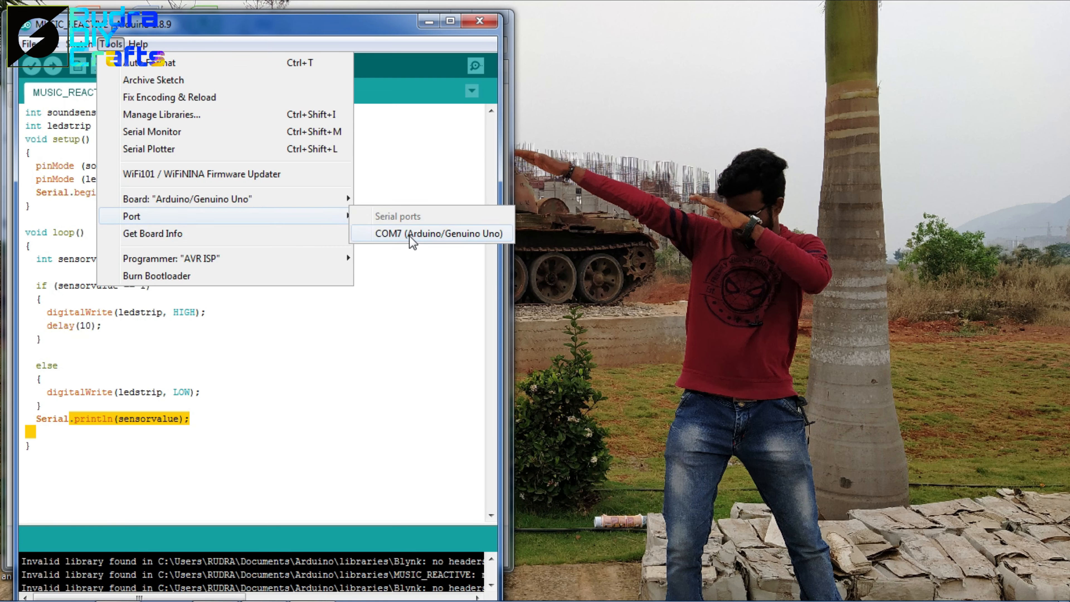
pyautogui.click(438, 234)
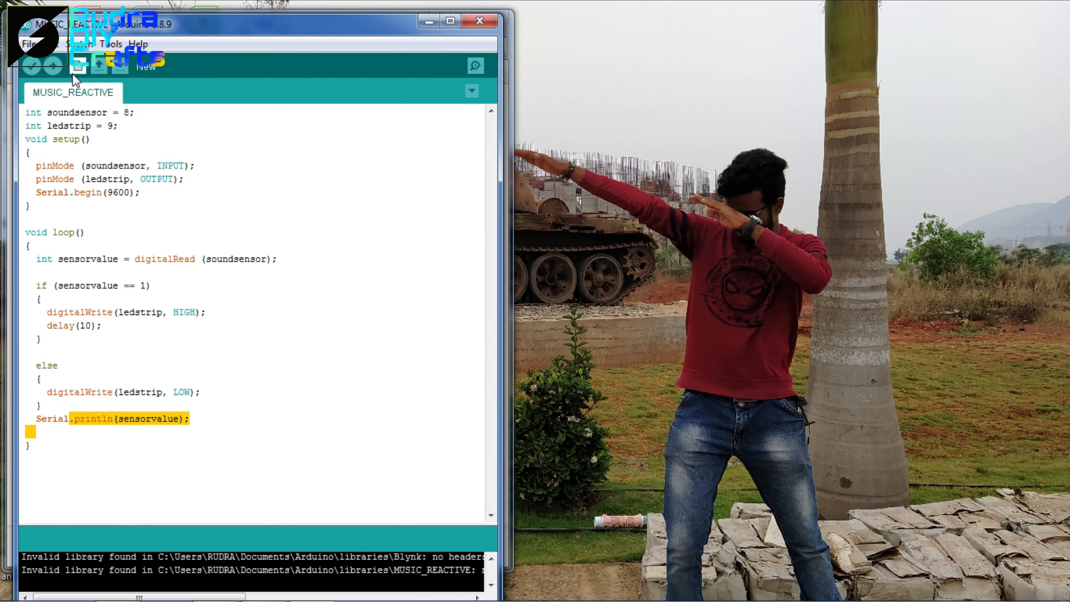
pyautogui.click(44, 66)
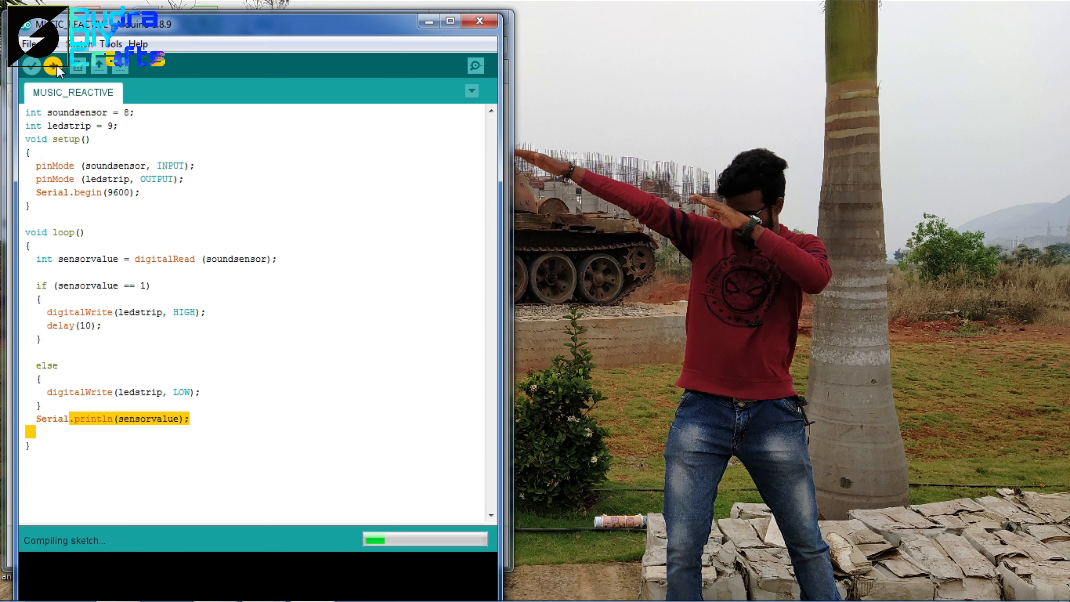